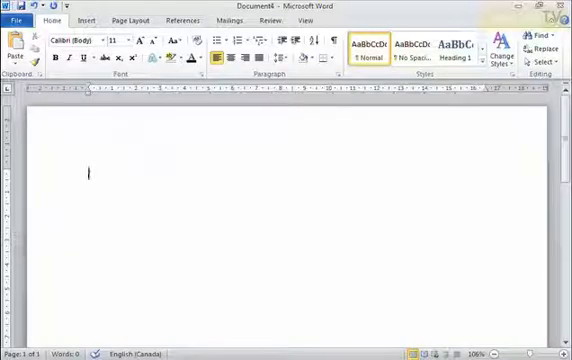
# Put Mark at the left of the line and a second word far to its right using spaces.
pyautogui.write('My')
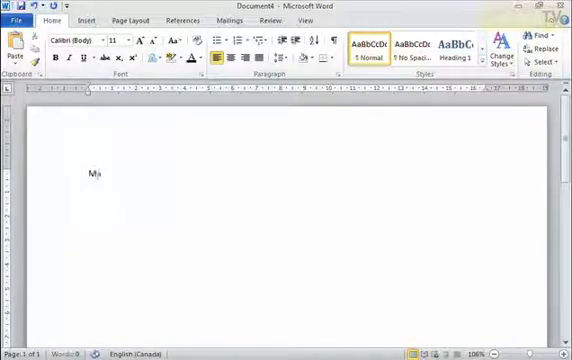
pyautogui.write('rk')
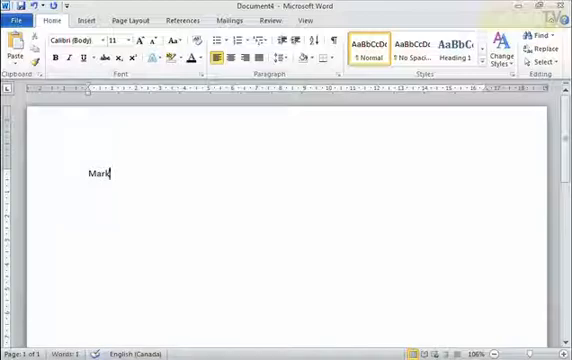
pyautogui.moveTo(458, 170)
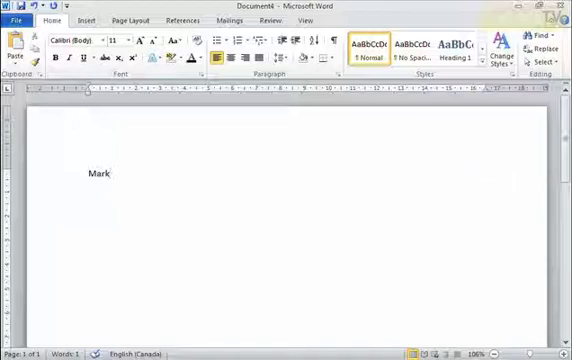
pyautogui.moveTo(258, 168)
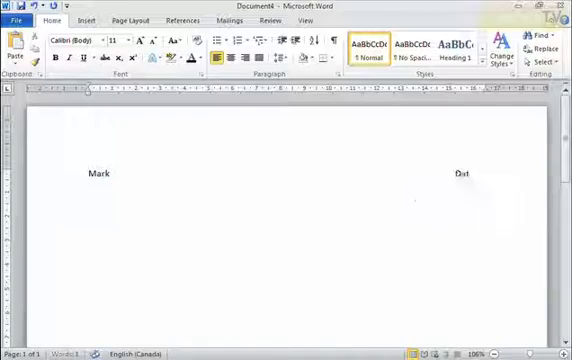
pyautogui.write('asdfsd')
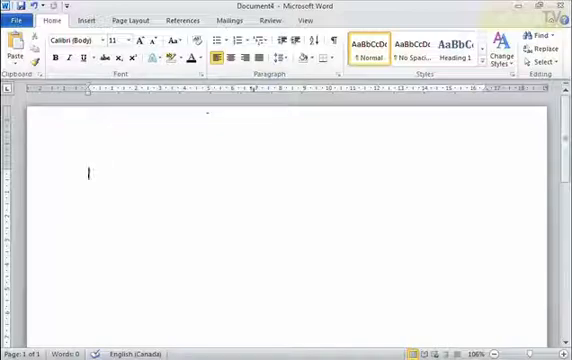
# Turn on the ruler from the View ribbon so it shows above and beside the page.
pyautogui.click(314, 20)
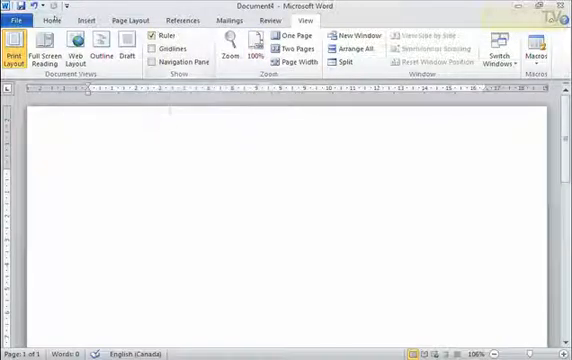
pyautogui.click(62, 20)
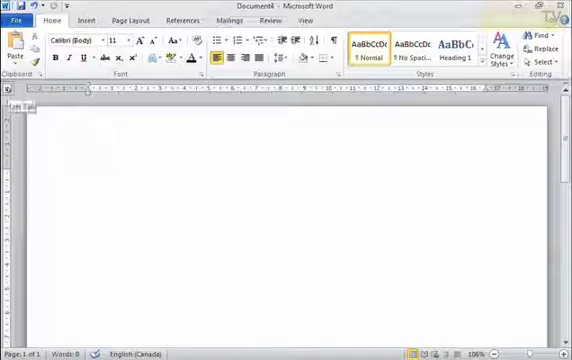
pyautogui.moveTo(10, 98)
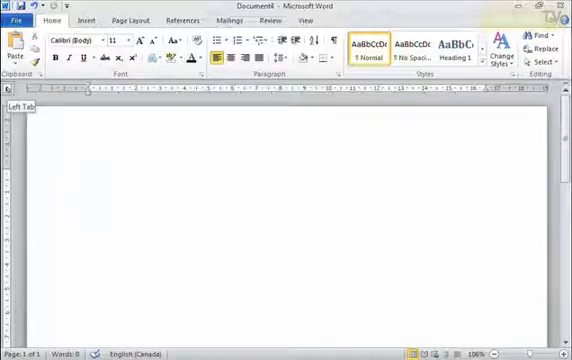
# Align the trial phrase 'Type my text' at a mid-page tab stop, then delete the line.
pyautogui.click(92, 172)
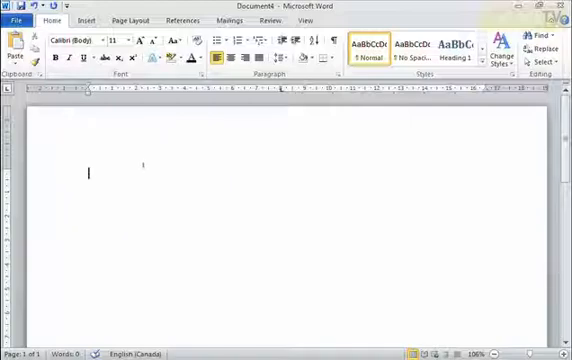
pyautogui.moveTo(278, 166)
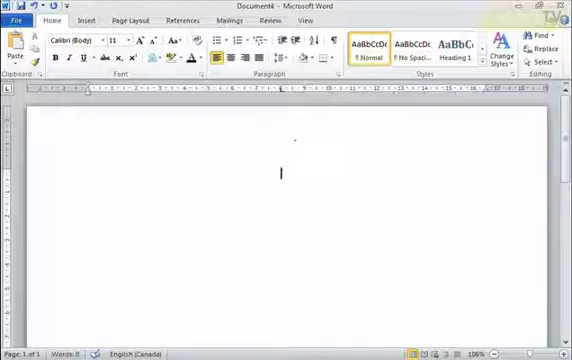
pyautogui.write('Type')
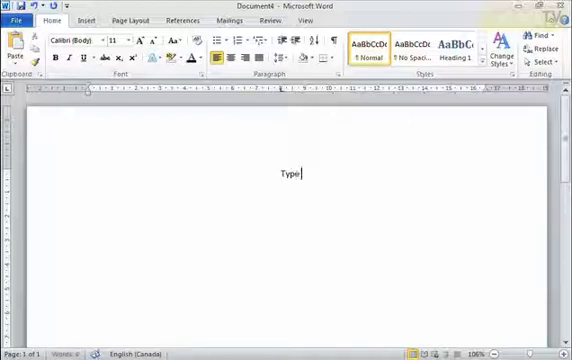
pyautogui.write('my text')
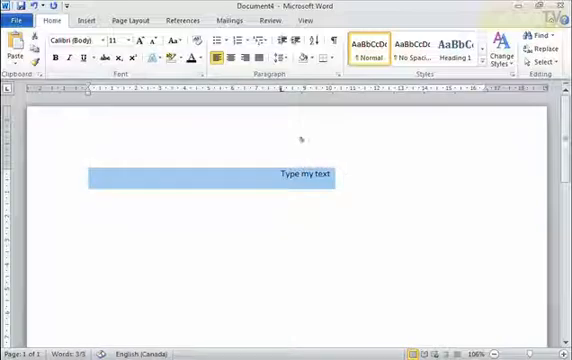
pyautogui.press('Delete')
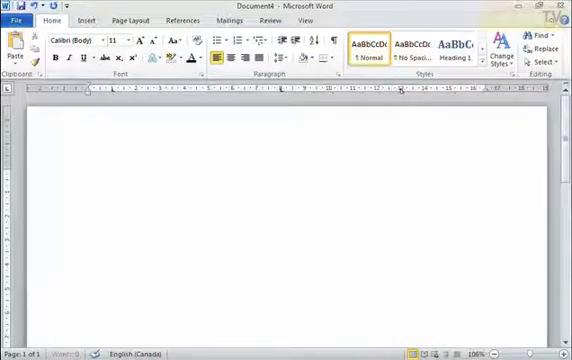
# Add a tab stop on the horizontal ruler around the middle of the page.
pyautogui.write('Type')
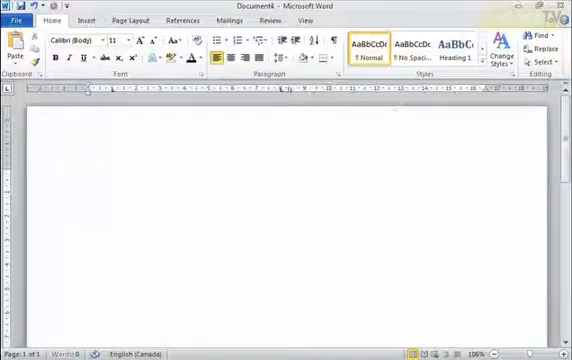
pyautogui.click(92, 172)
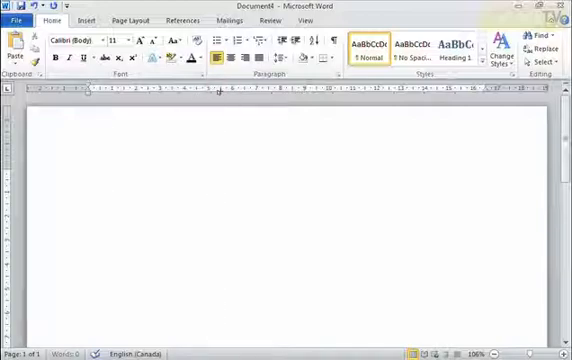
# Add a second-column tab stop and line up the word Type in two columns over two rows.
pyautogui.click(92, 172)
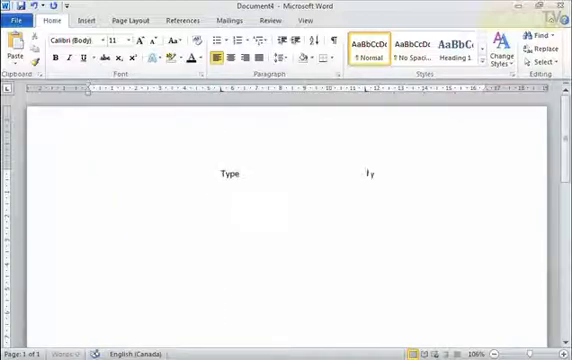
pyautogui.write('Type')
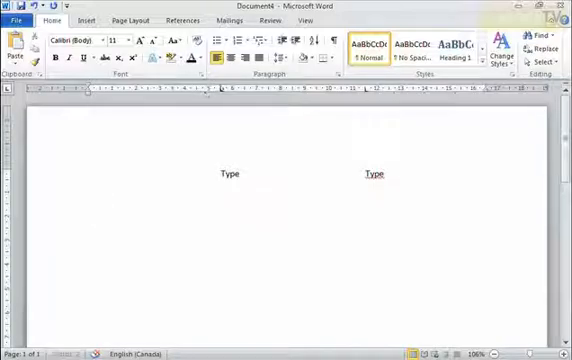
pyautogui.write('Type')
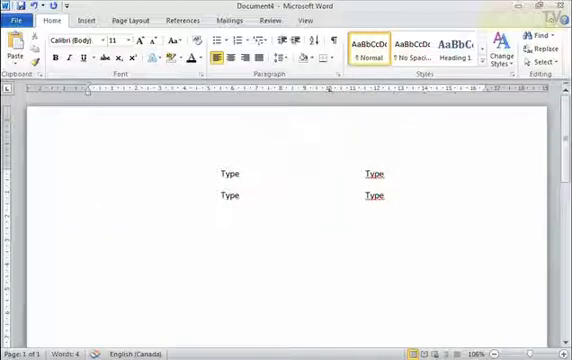
pyautogui.write('Type')
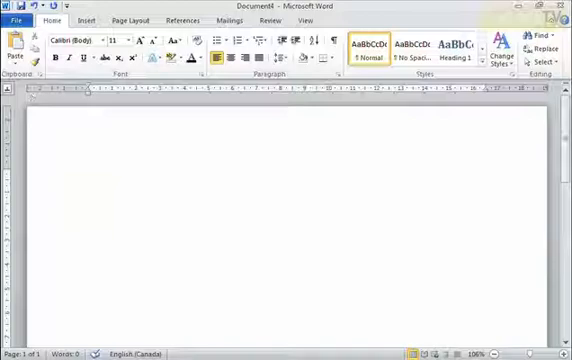
# Set a centre tab stop mid-page and try 'Any text' then 'New my text starts' centred there.
pyautogui.click(88, 172)
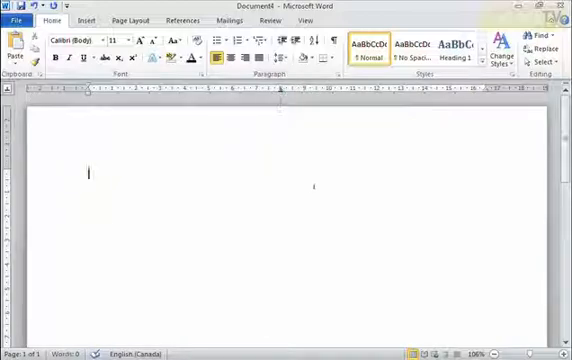
pyautogui.write('And now when I type m')
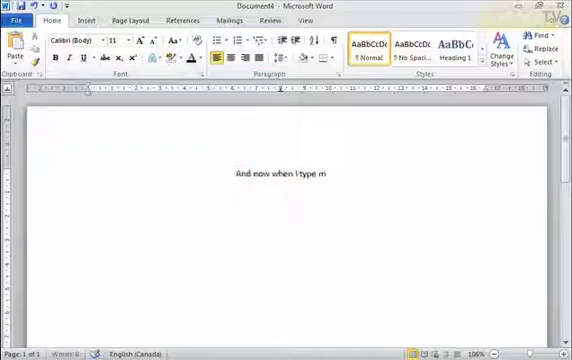
pyautogui.write('y text')
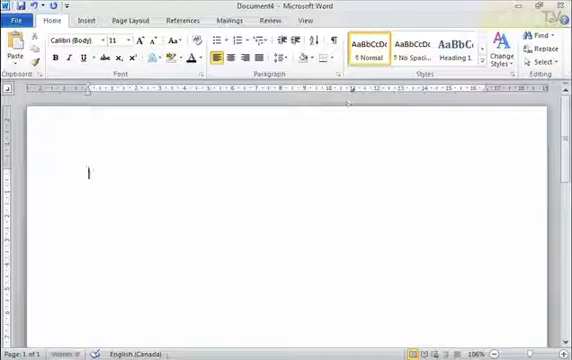
pyautogui.write('New m')
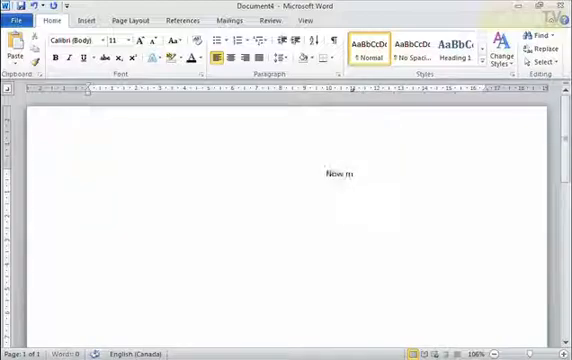
pyautogui.write('my text star')
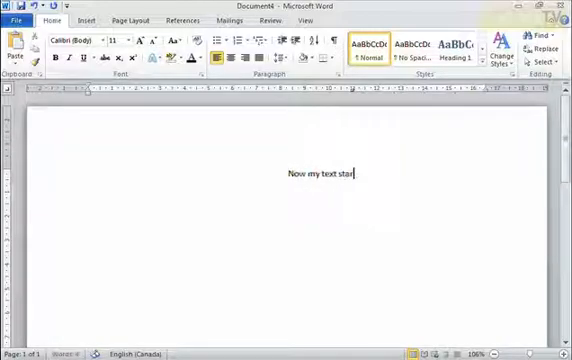
pyautogui.write('ts')
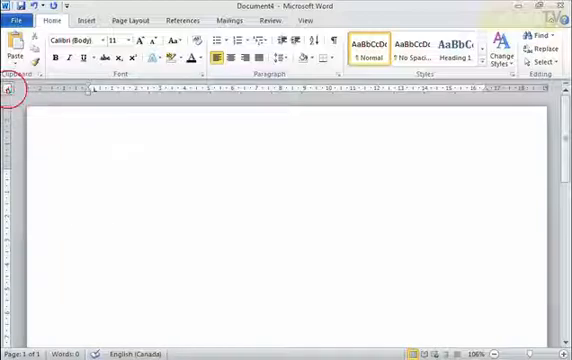
# Put Mark at a left stop and 'Date and Time' at a right tab stop near the right margin.
pyautogui.click(96, 172)
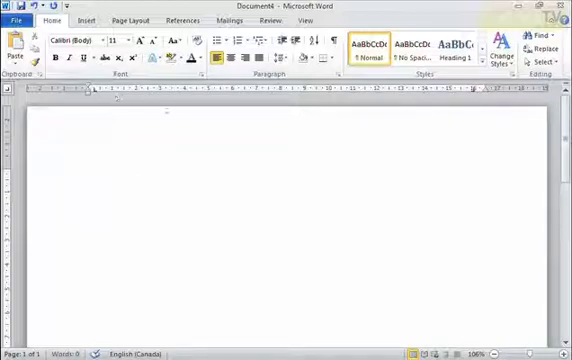
pyautogui.write('Mark')
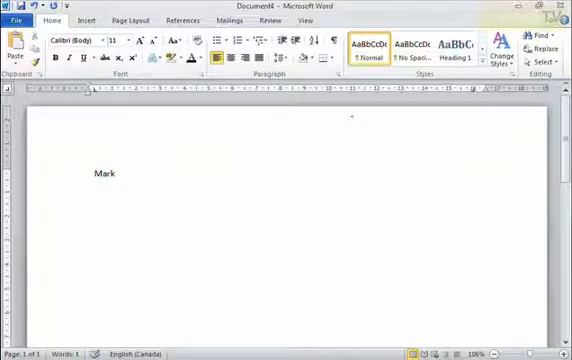
pyautogui.write('Date and T')
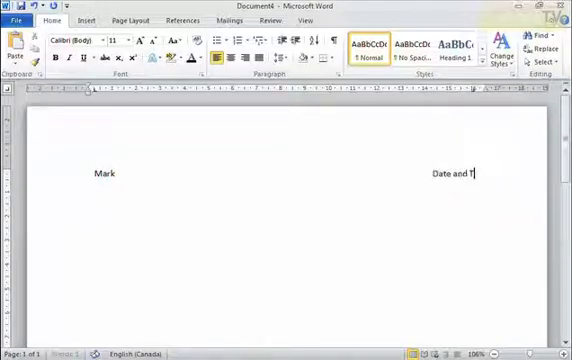
pyautogui.write('ime')
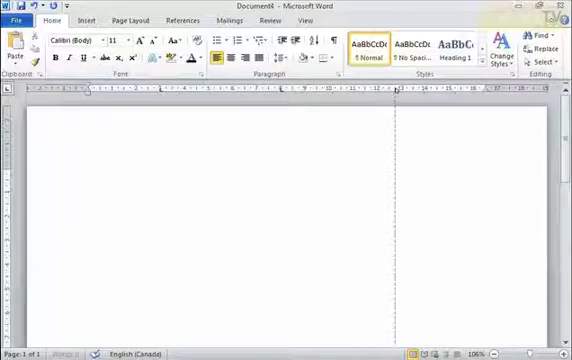
# Add a third-column tab stop and enter the Name, Age, Gender heading row.
pyautogui.click(164, 172)
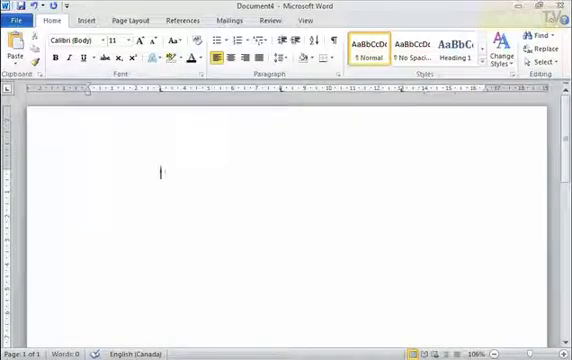
pyautogui.write('Name')
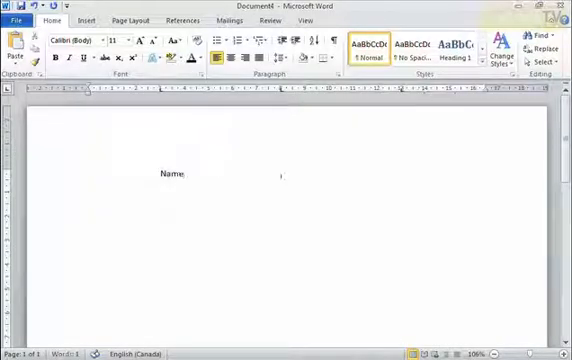
pyautogui.write('Age')
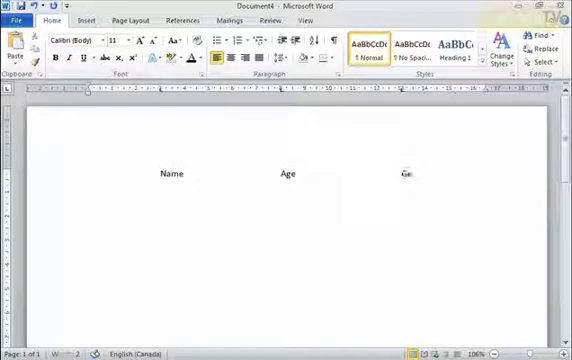
pyautogui.write('Gender')
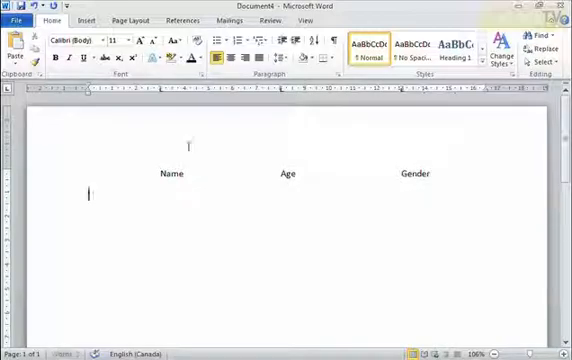
# Enter Mark, 89, Male beneath the headings and start a third row with Chloe.
pyautogui.write('Mark')
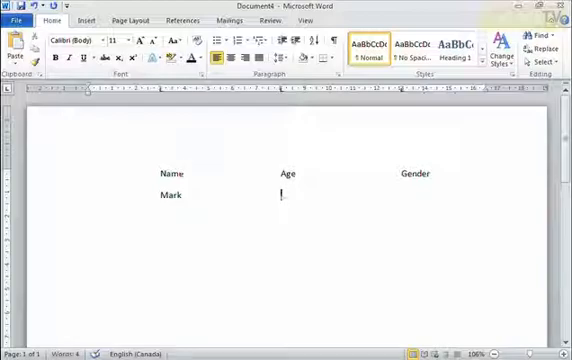
pyautogui.write('89')
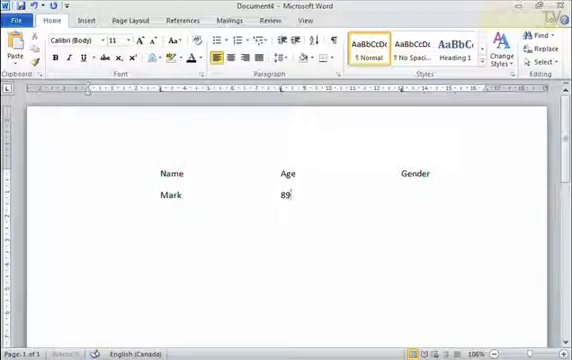
pyautogui.write('Male')
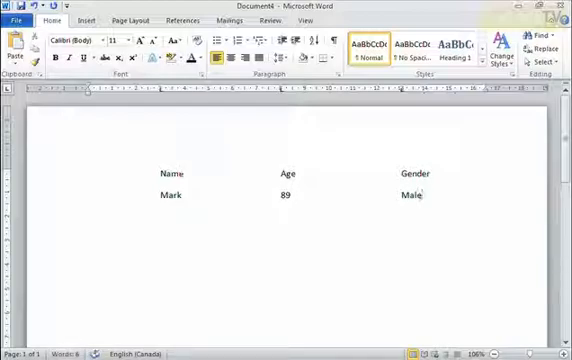
pyautogui.write('Chloe')
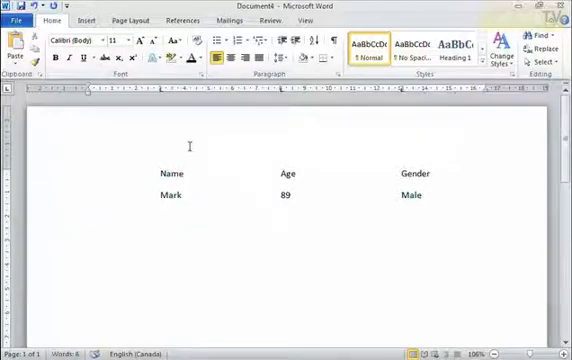
pyautogui.write('Chloe')
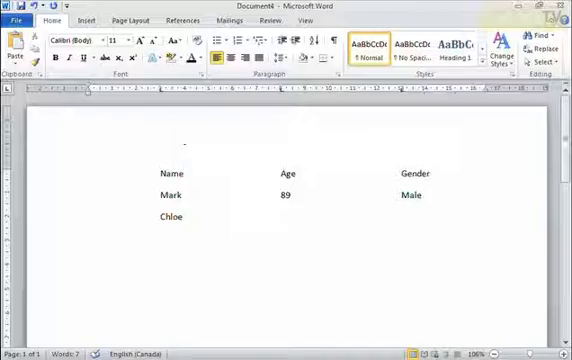